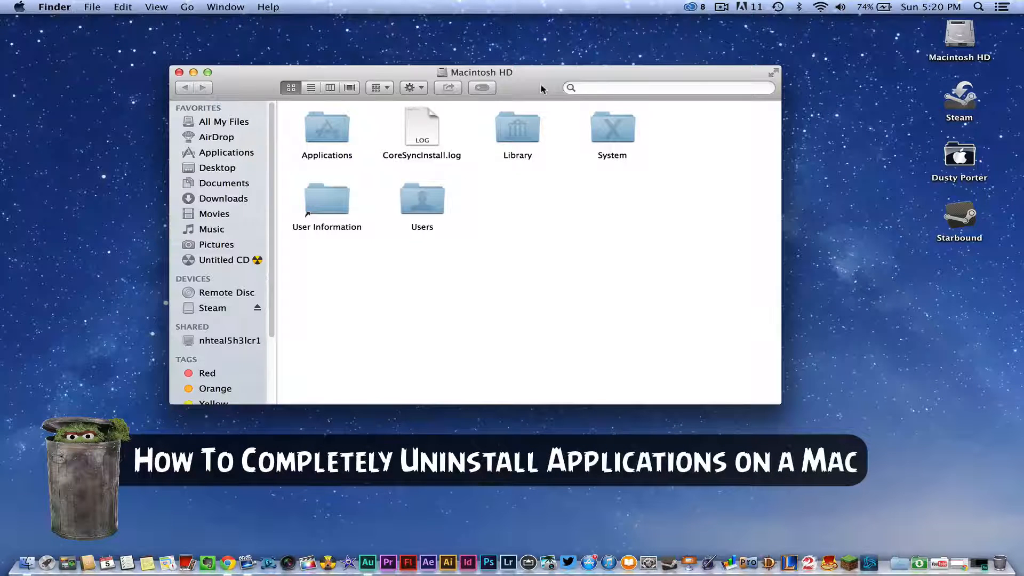
- In Finder Preferences, keep Macintosh HD as the location new windows show
left_click_drag(482, 71, 502, 103)
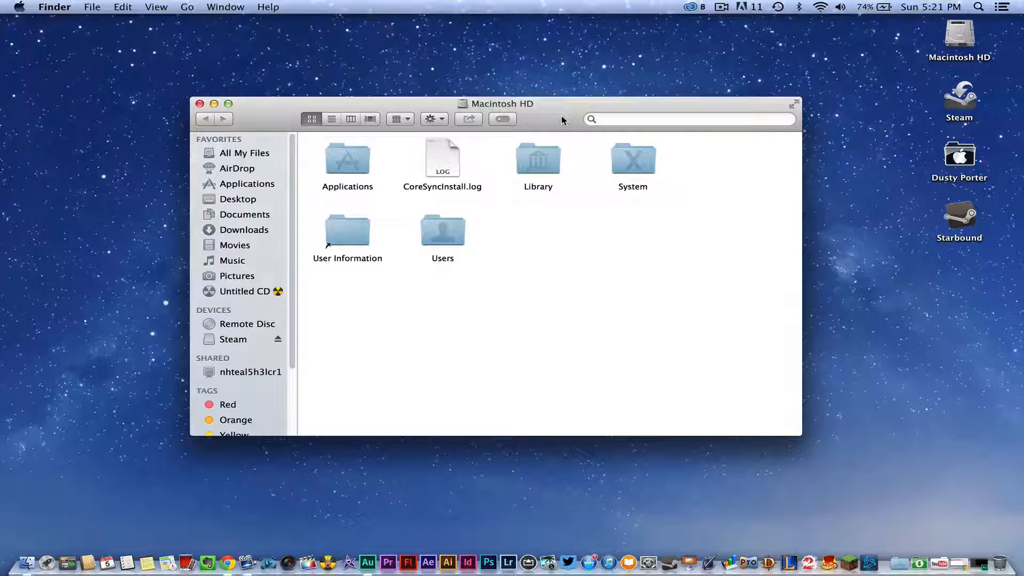
left_click_drag(501, 103, 481, 89)
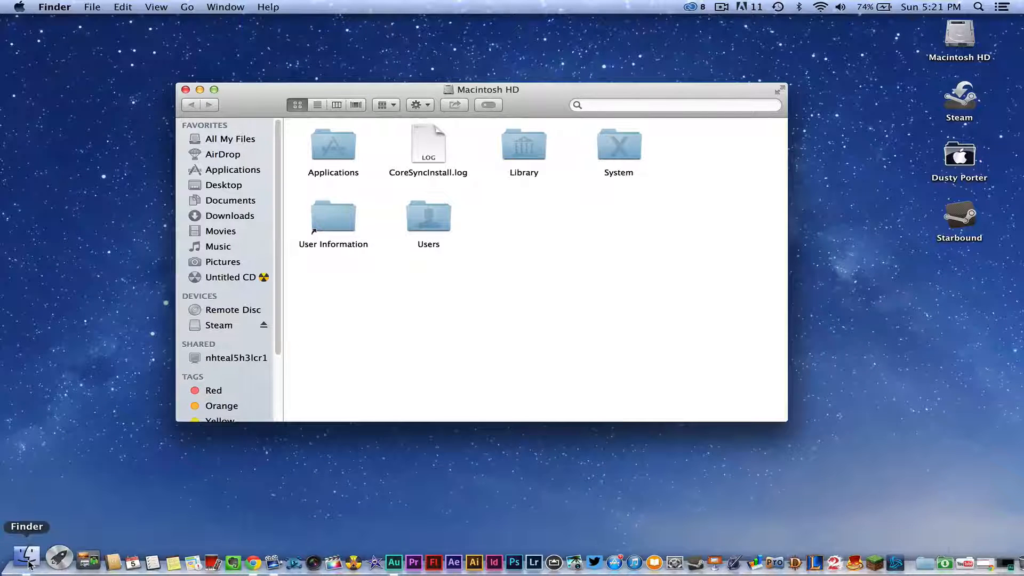
mouse_move(372, 346)
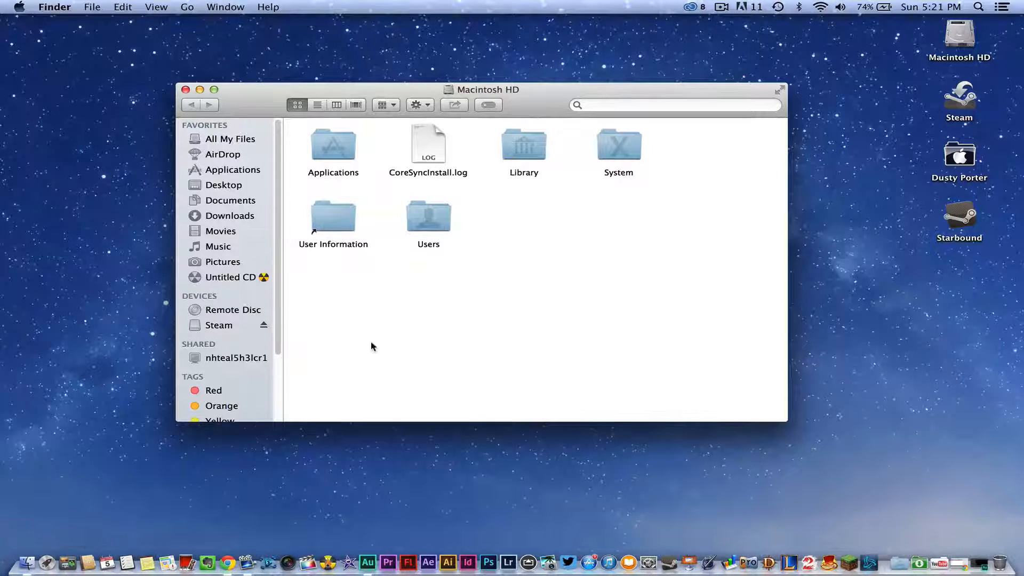
mouse_move(26, 557)
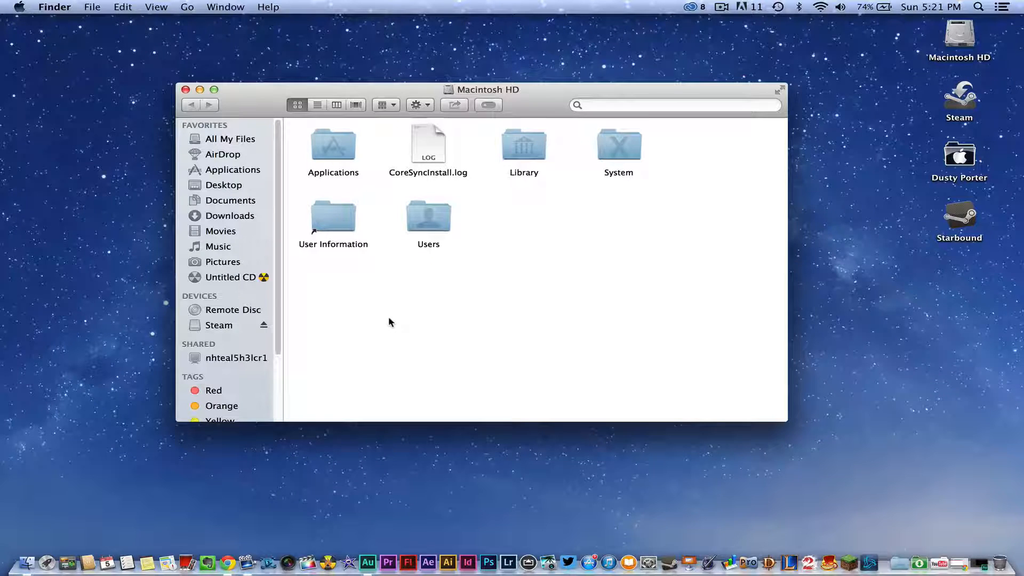
mouse_move(129, 93)
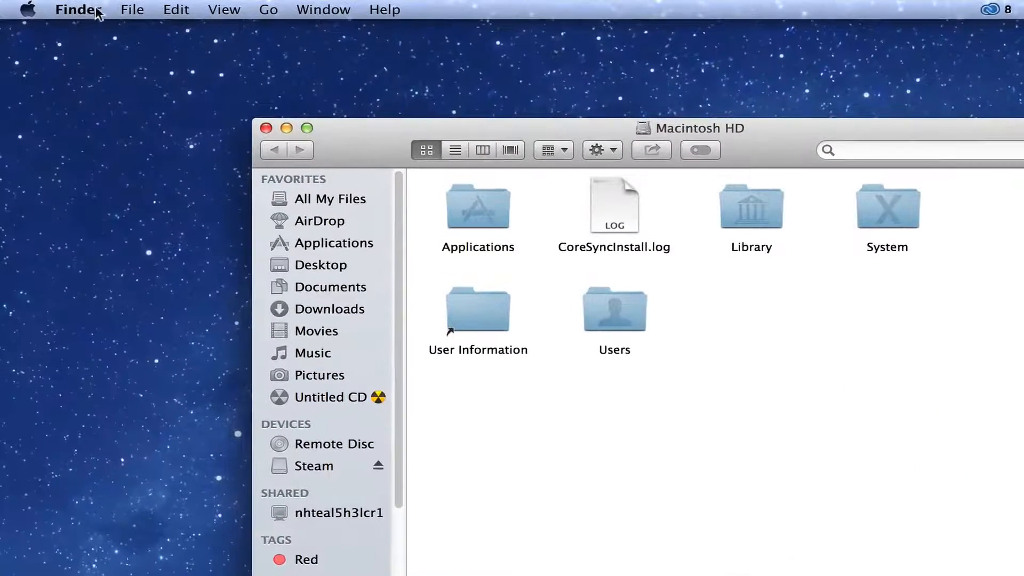
left_click(77, 10)
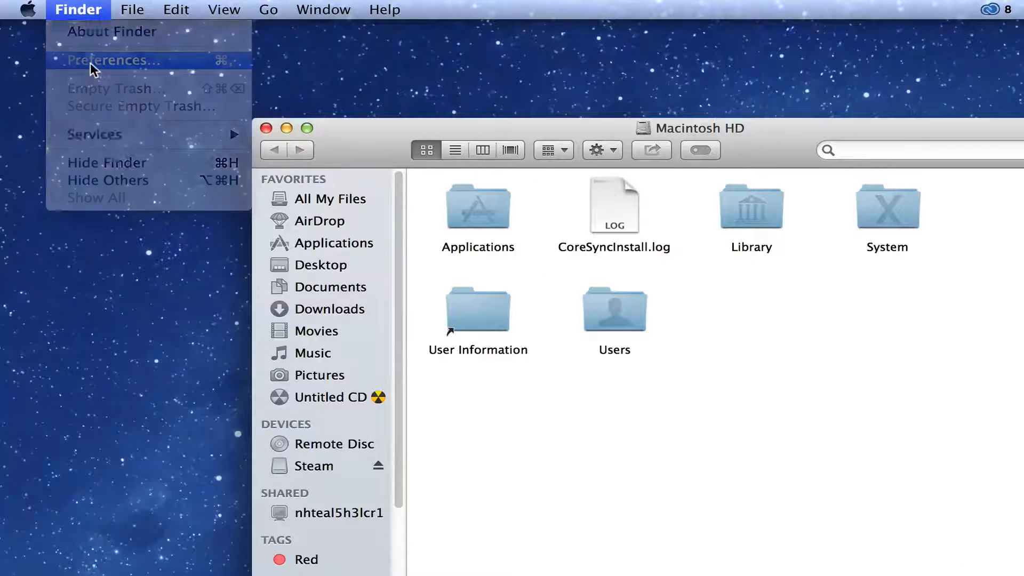
left_click(111, 59)
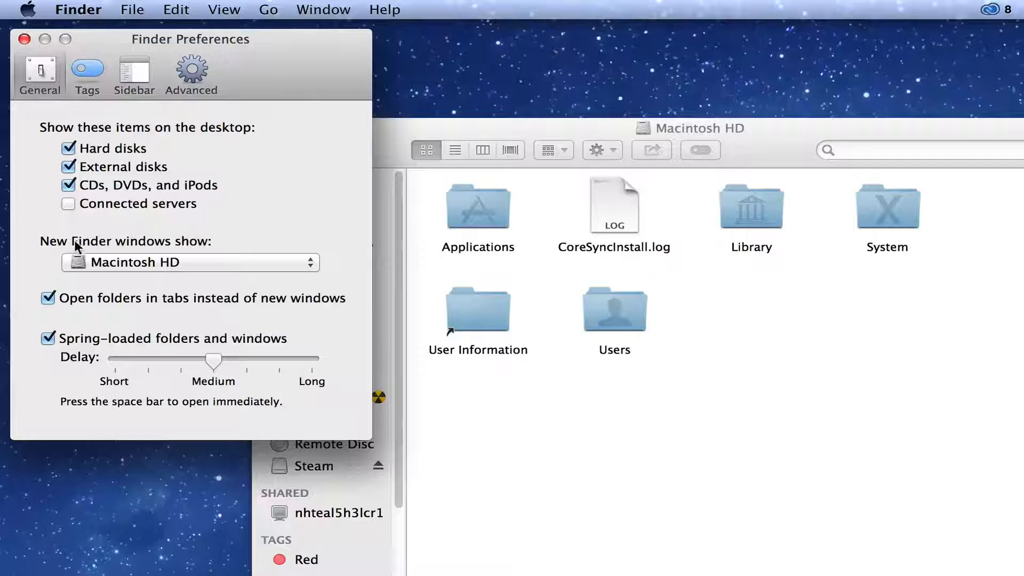
mouse_move(210, 225)
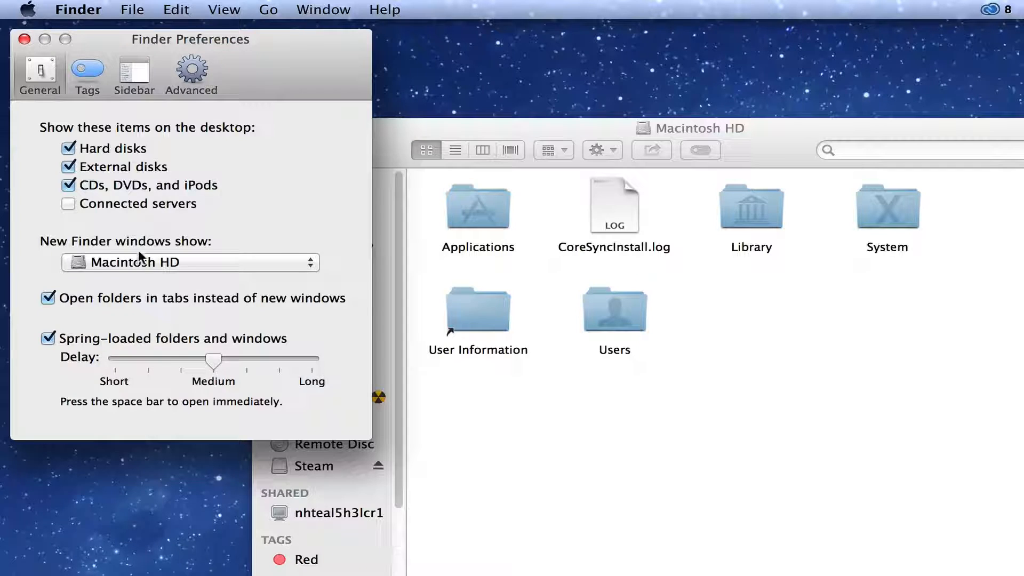
left_click(190, 262)
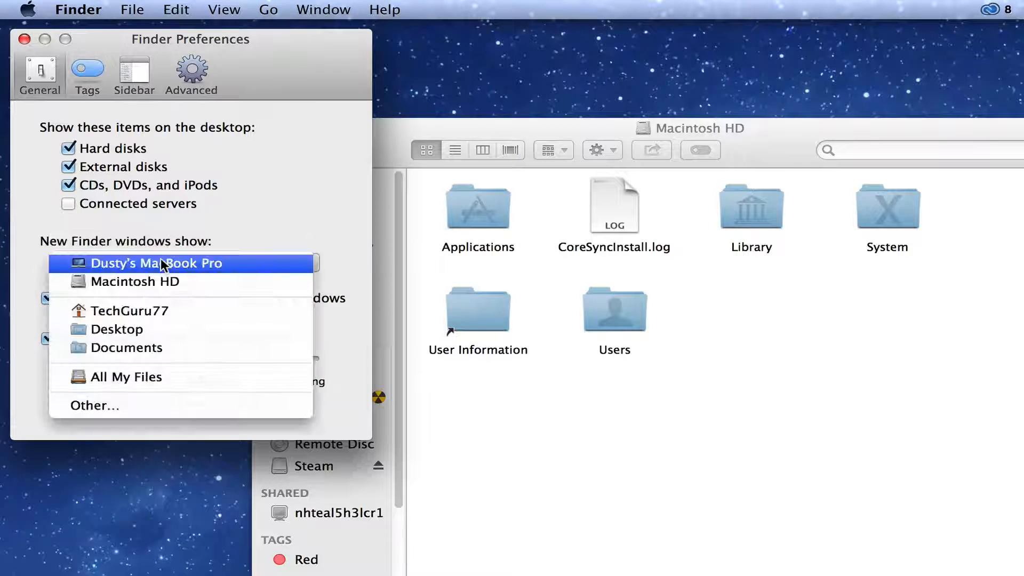
left_click(133, 282)
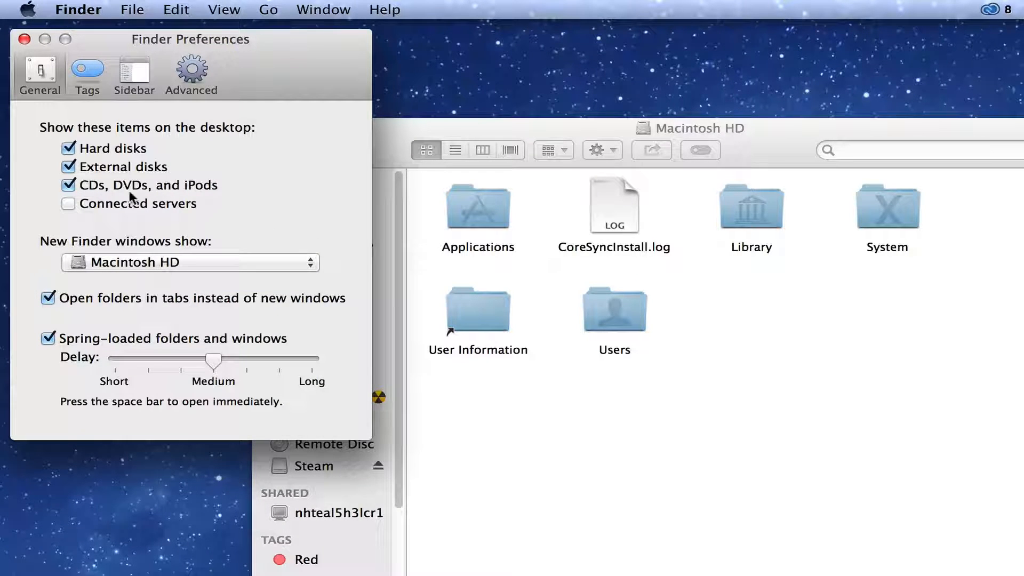
left_click(25, 40)
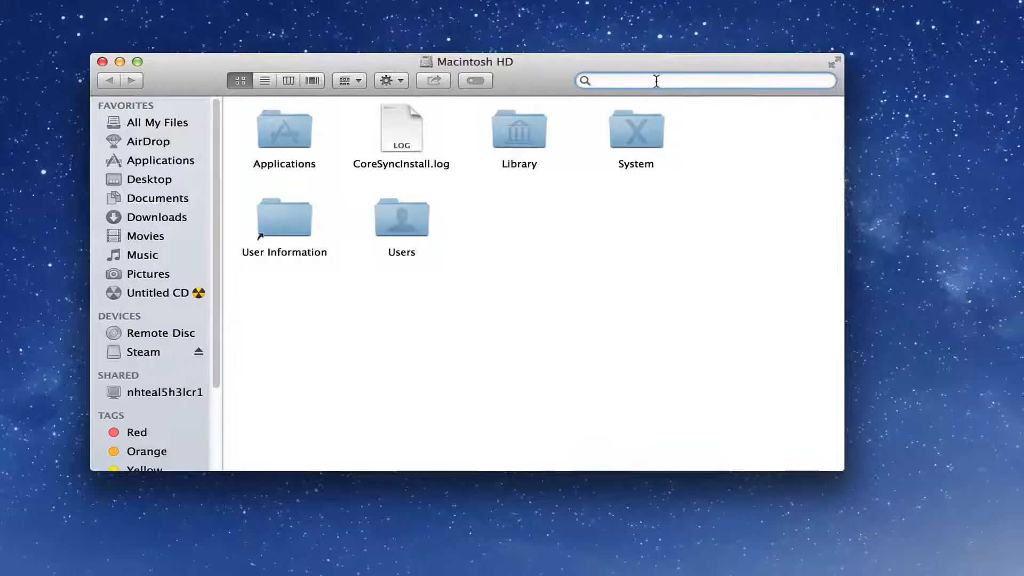
- Search for 'battery health' scoped to the Macintosh HD drive
type("battery")
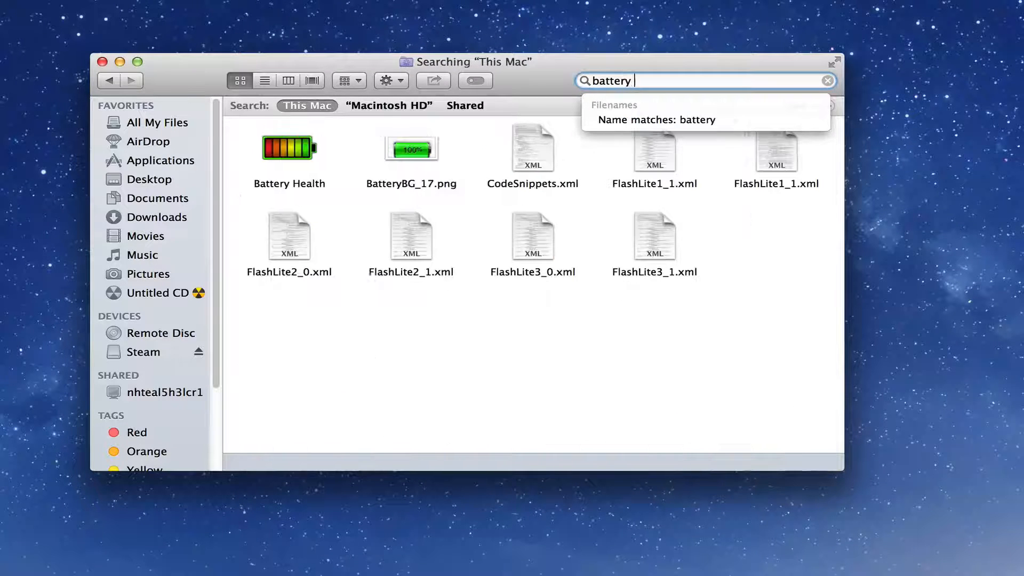
type("health")
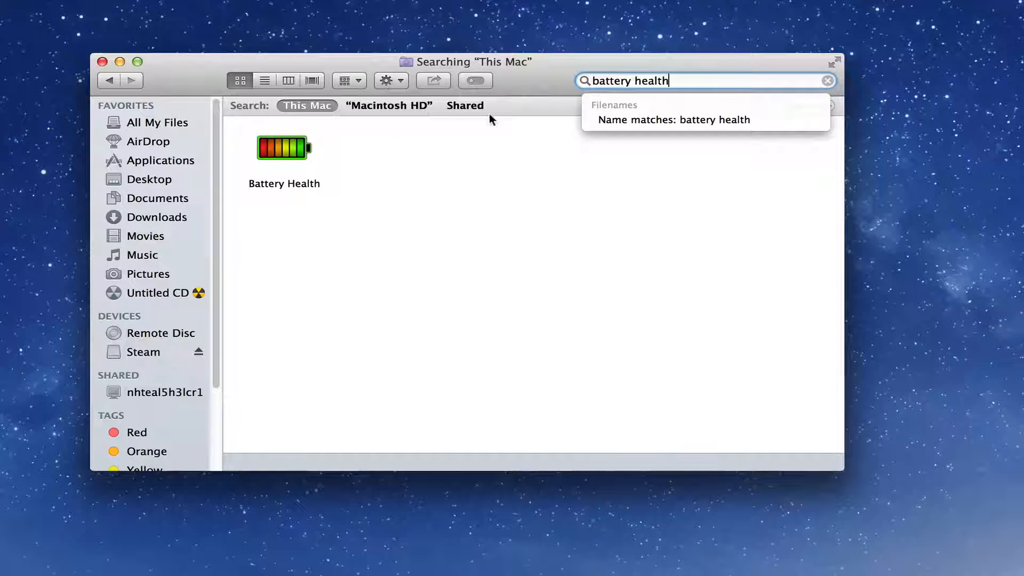
mouse_move(502, 189)
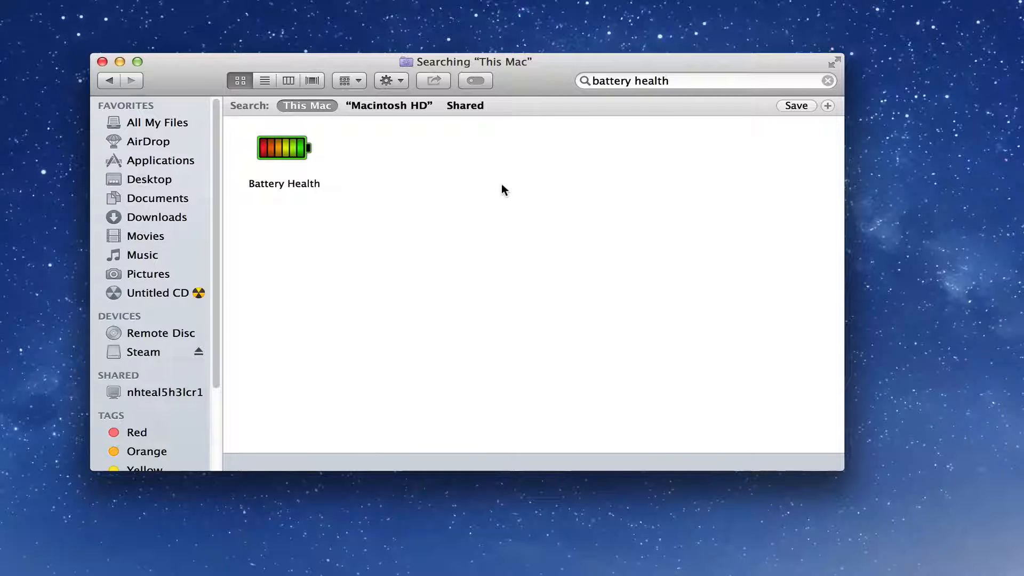
mouse_move(509, 179)
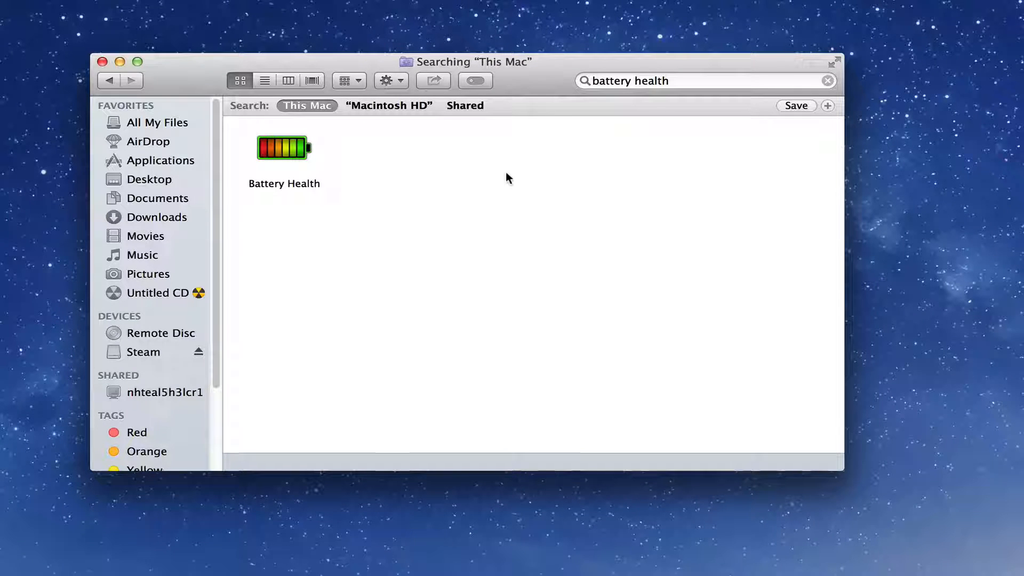
left_click(388, 105)
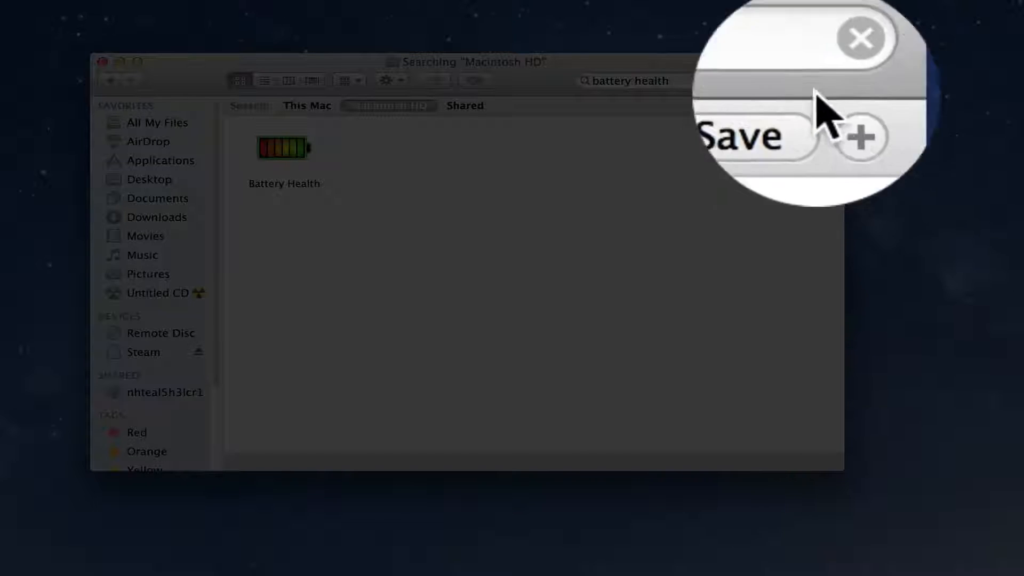
- Add a search criterion, select Battery Health, and choose Other… for the full attribute list
left_click(827, 105)
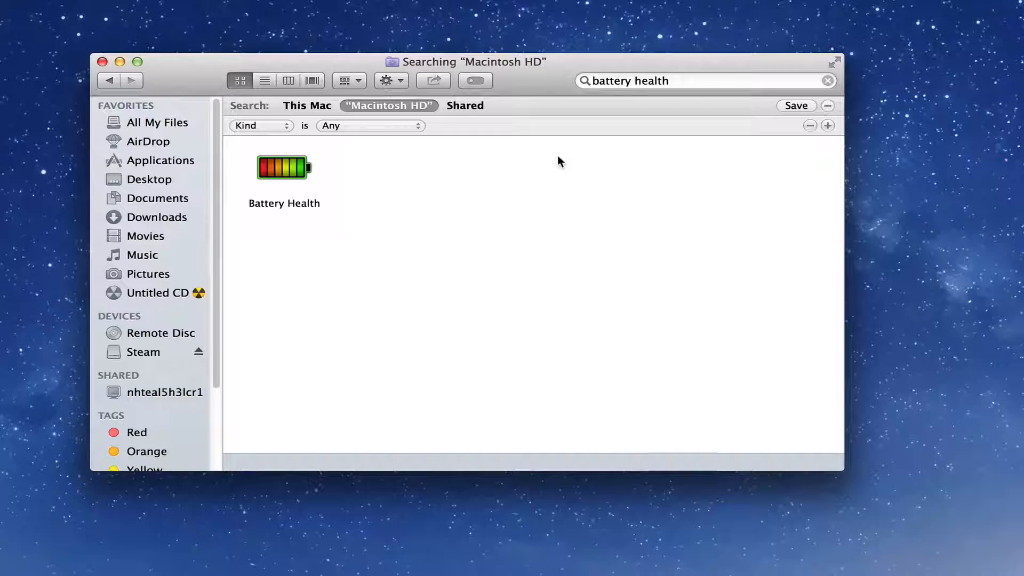
mouse_move(511, 173)
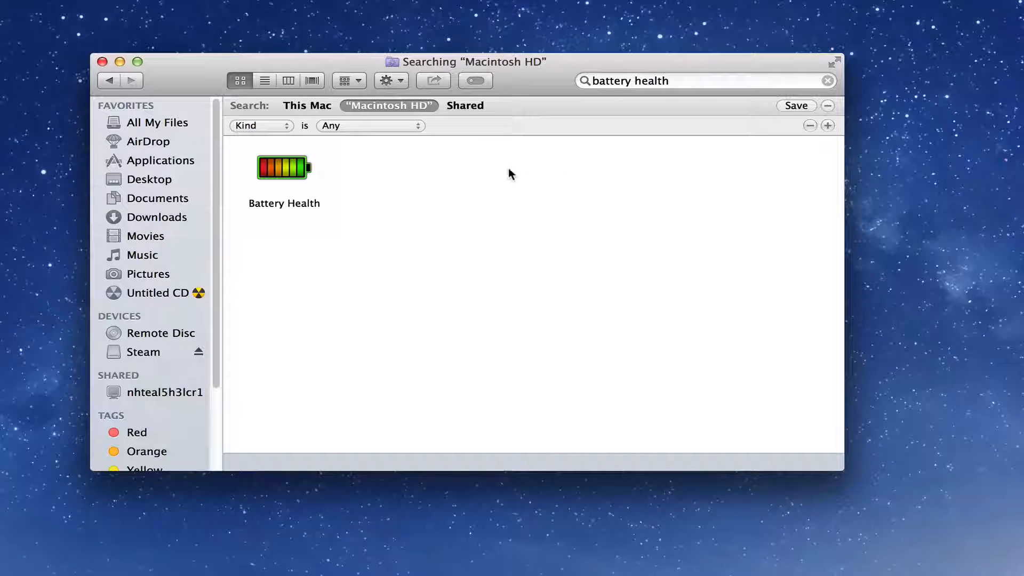
left_click(283, 168)
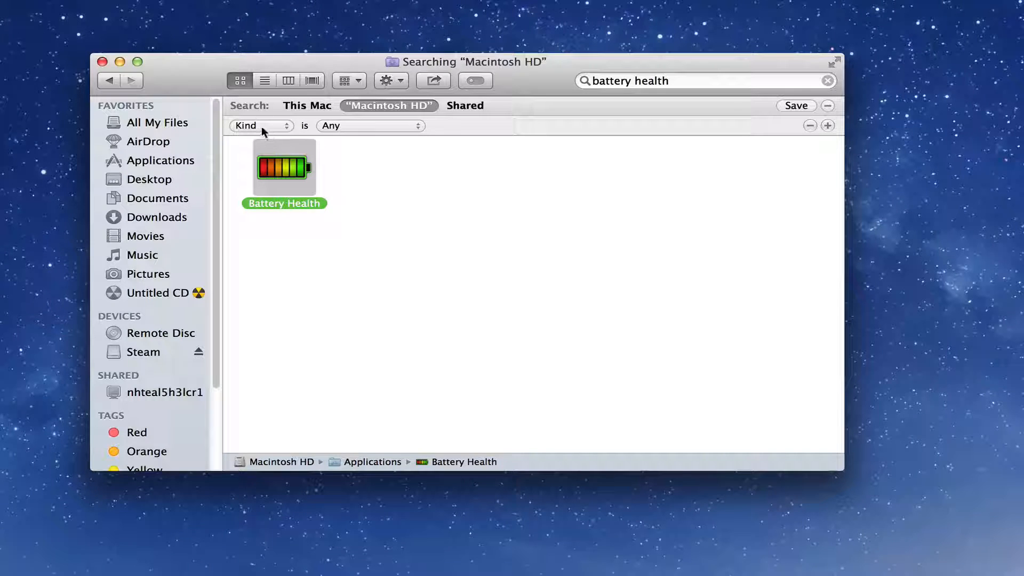
left_click(260, 126)
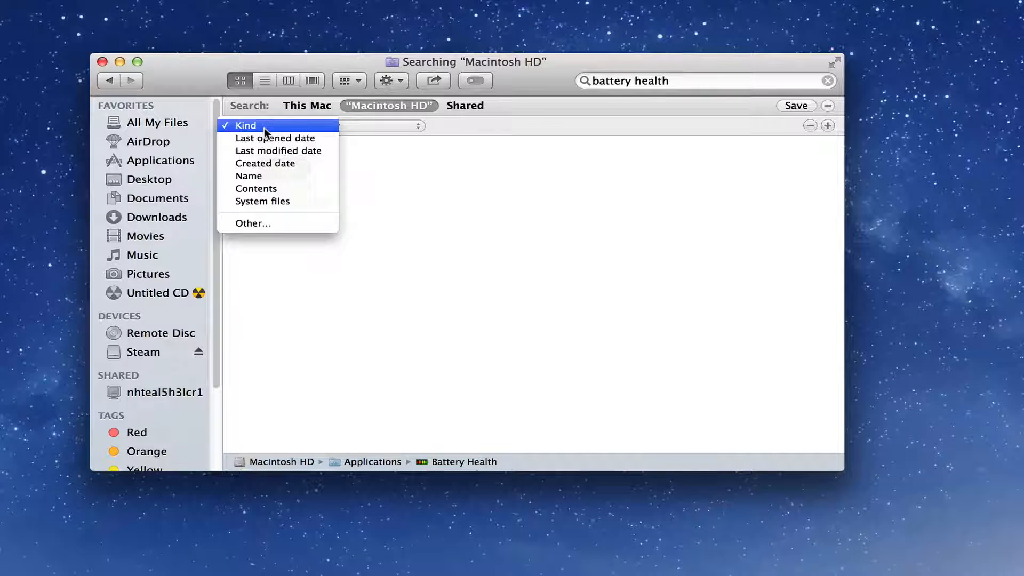
left_click(254, 223)
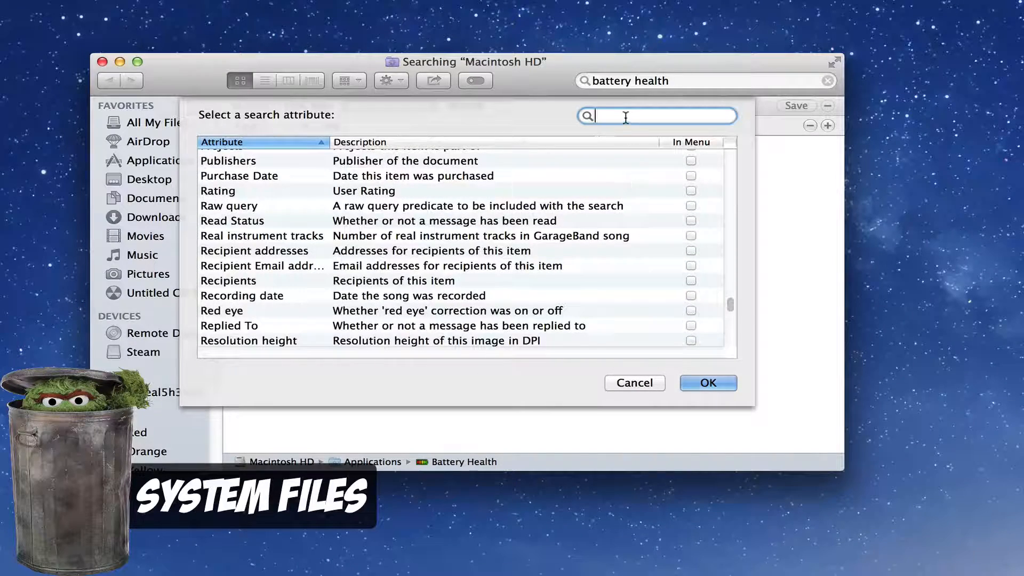
- Filter attributes with 's' and make System files the search criterion
type("s")
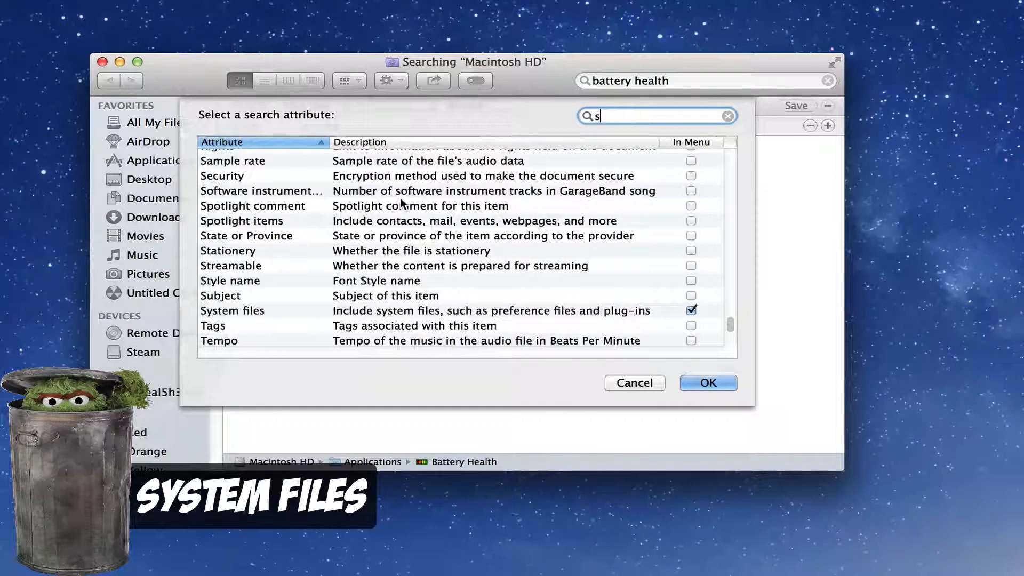
left_click(231, 311)
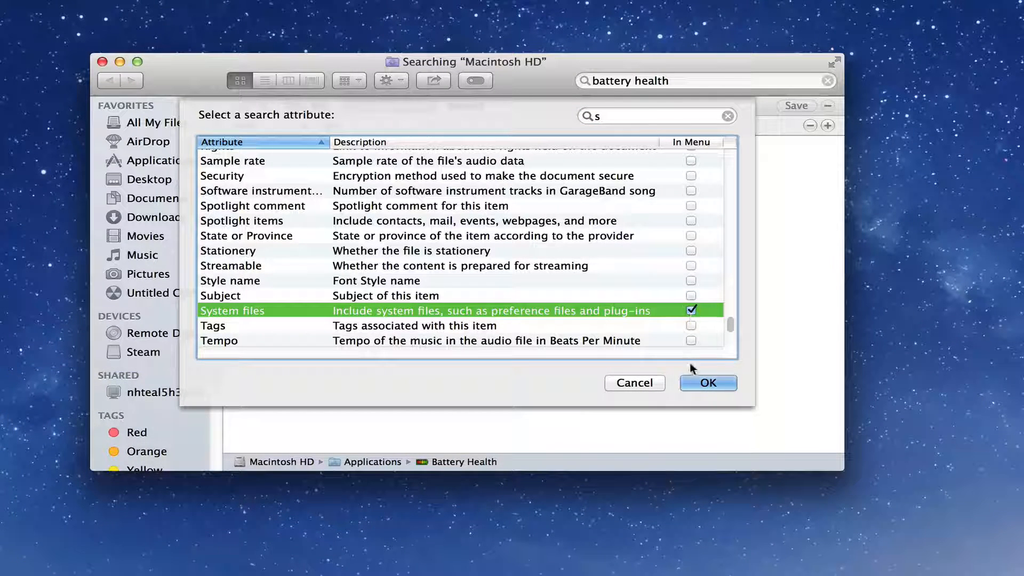
left_click(707, 383)
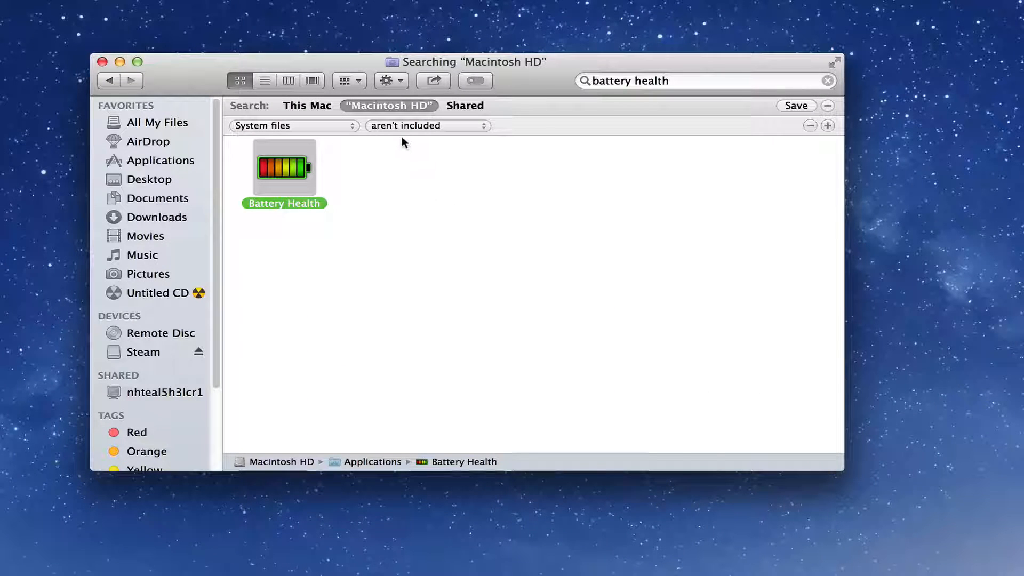
- Set System files to 'are included' so battery health.log appears in the results
left_click(428, 125)
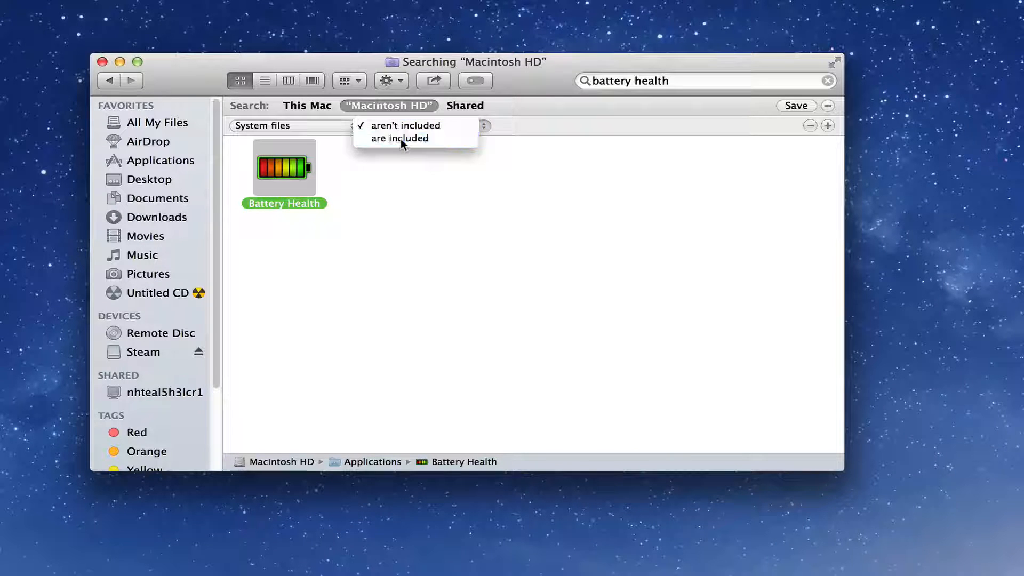
left_click(399, 137)
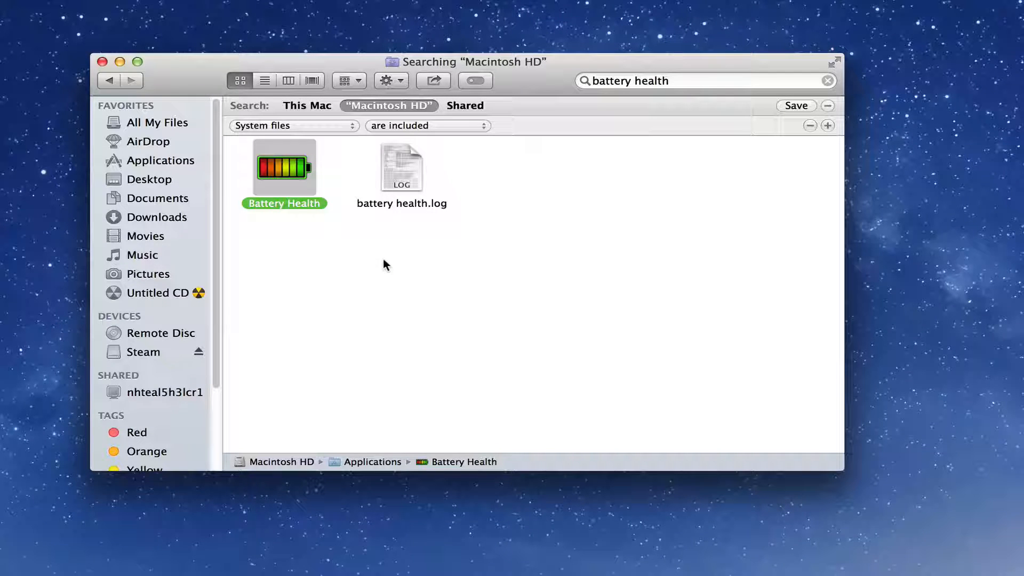
left_click(385, 265)
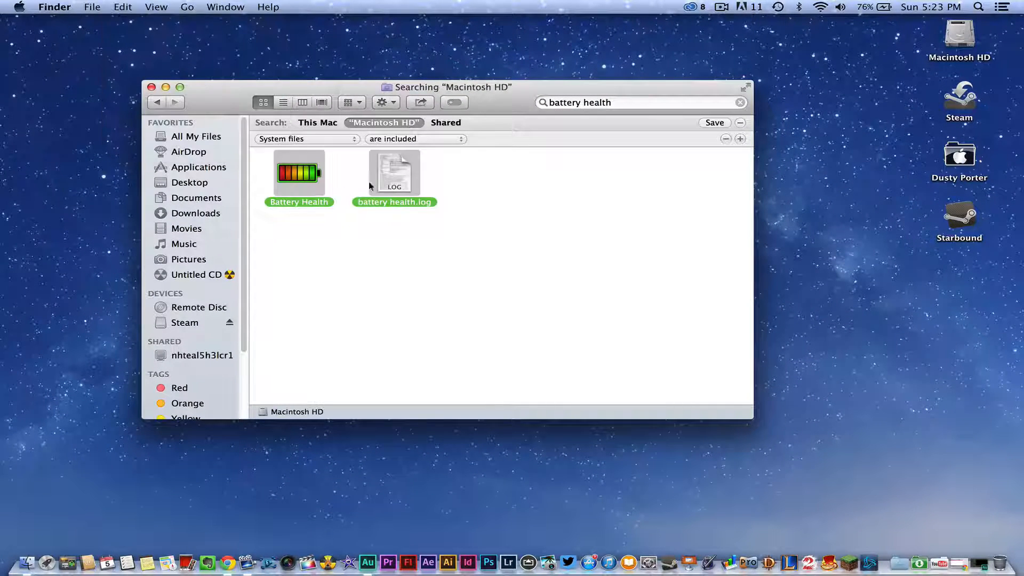
mouse_move(1005, 566)
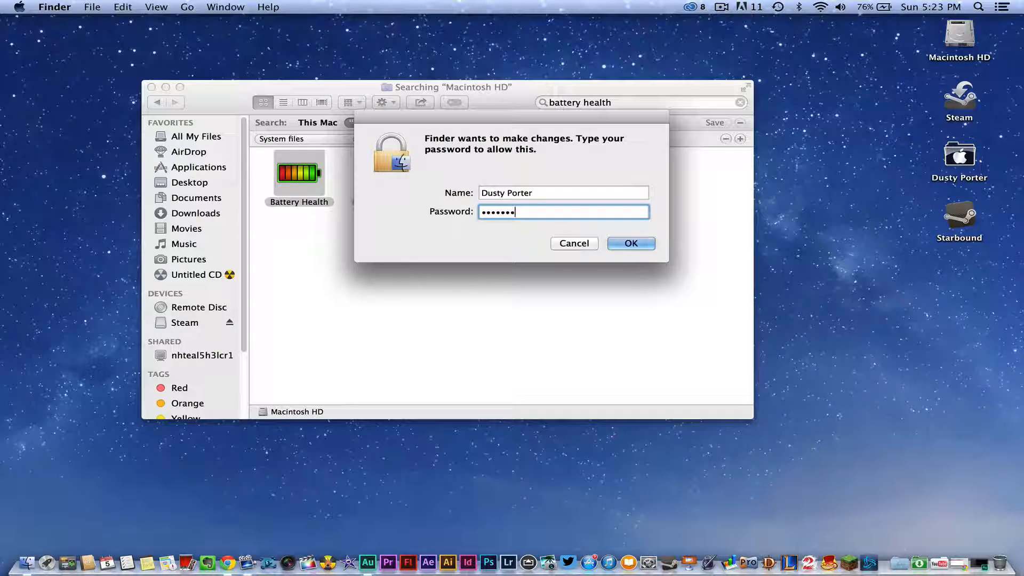
- Authorise moving Battery Health and battery health.log to the Trash
left_click(629, 243)
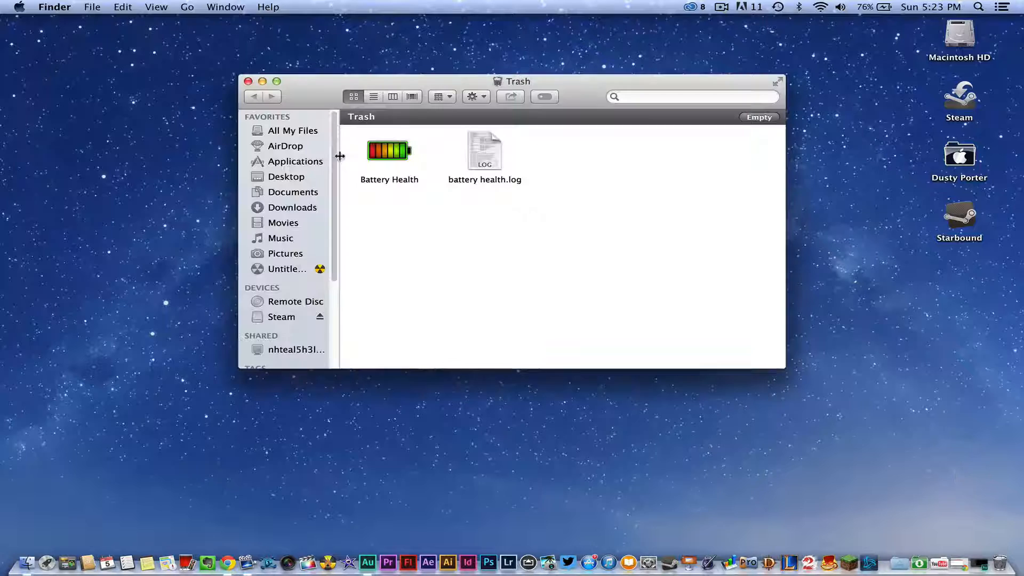
- Empty the Trash to erase both items permanently, then reopen the Macintosh HD drive
left_click(758, 117)
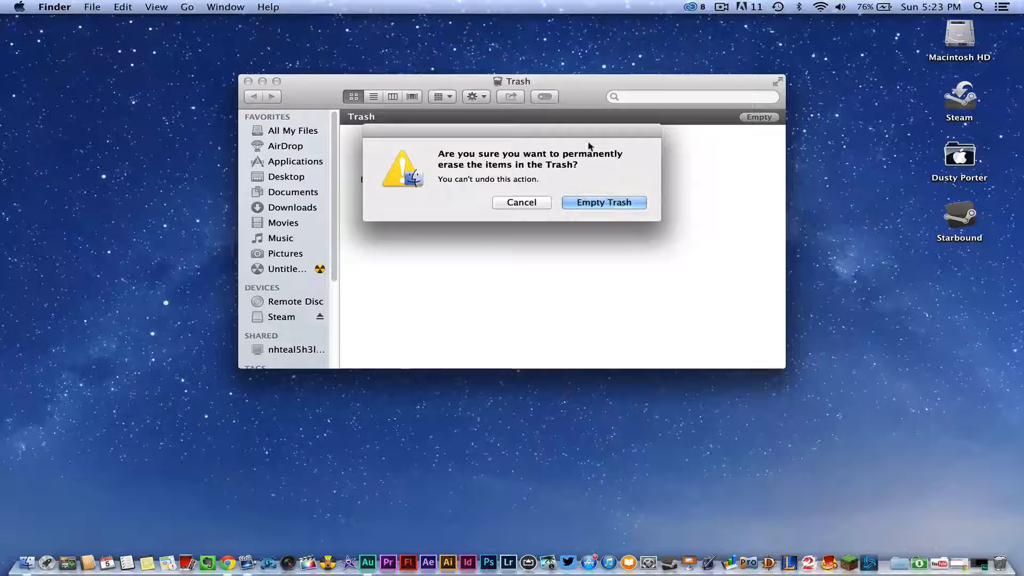
left_click(603, 201)
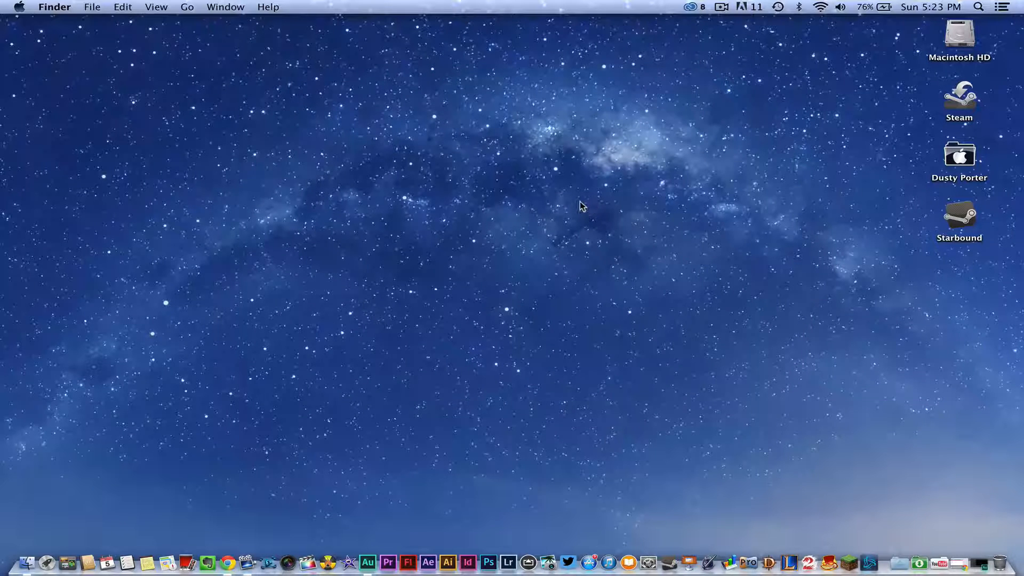
double_click(958, 37)
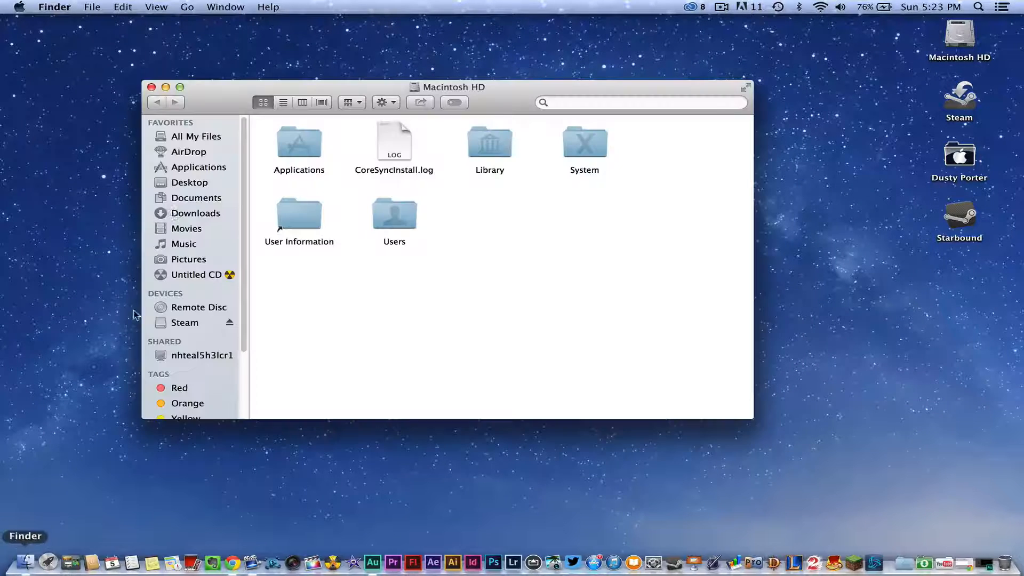